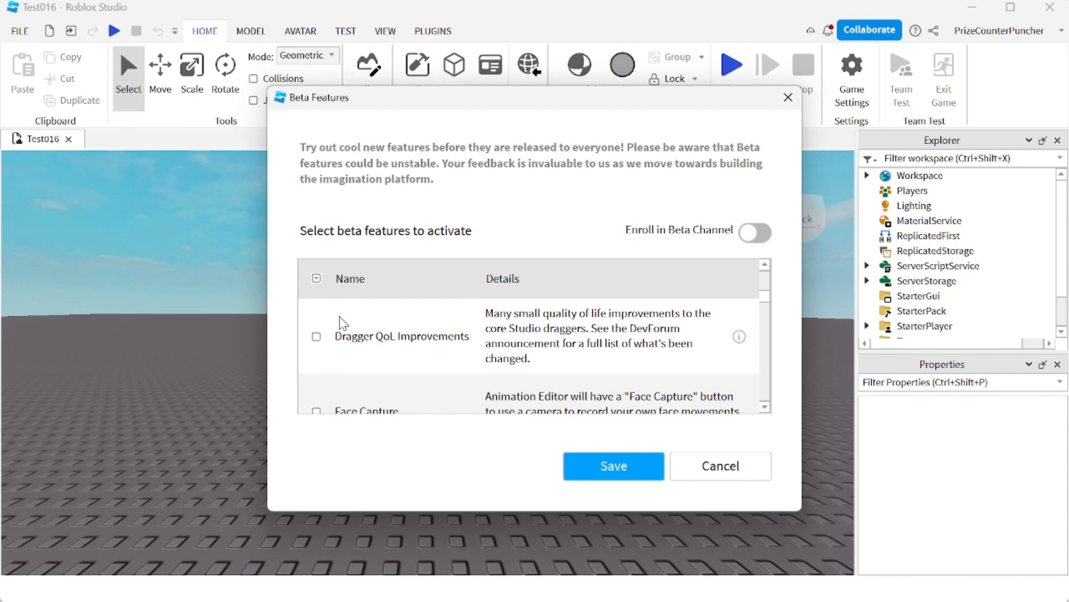
# Tick the Dragger QoL Improvements beta feature and save the Beta Features settings.
pyautogui.click(316, 335)
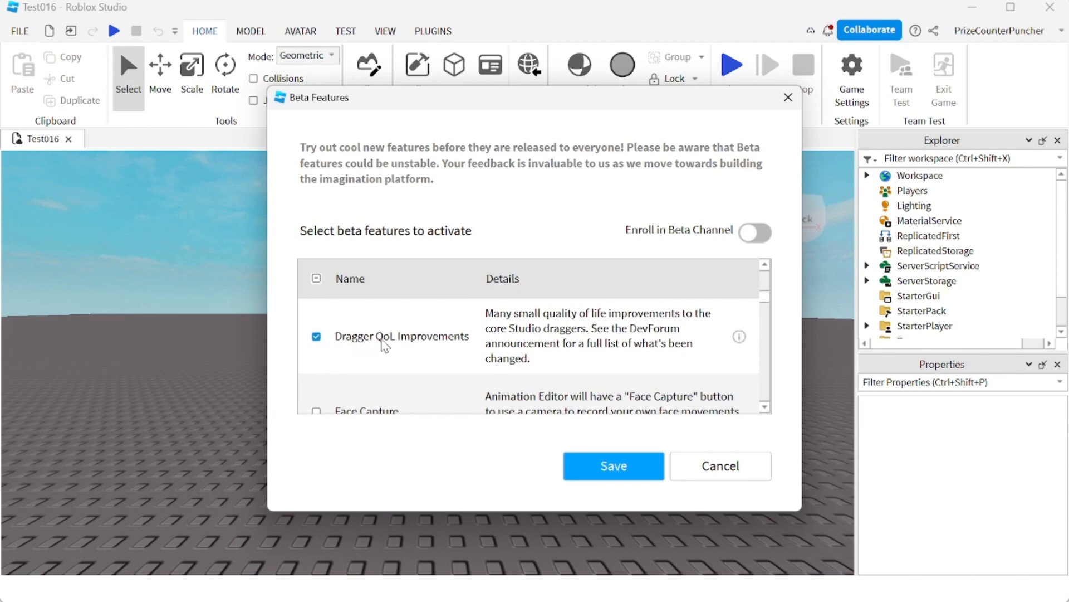
pyautogui.moveTo(459, 355)
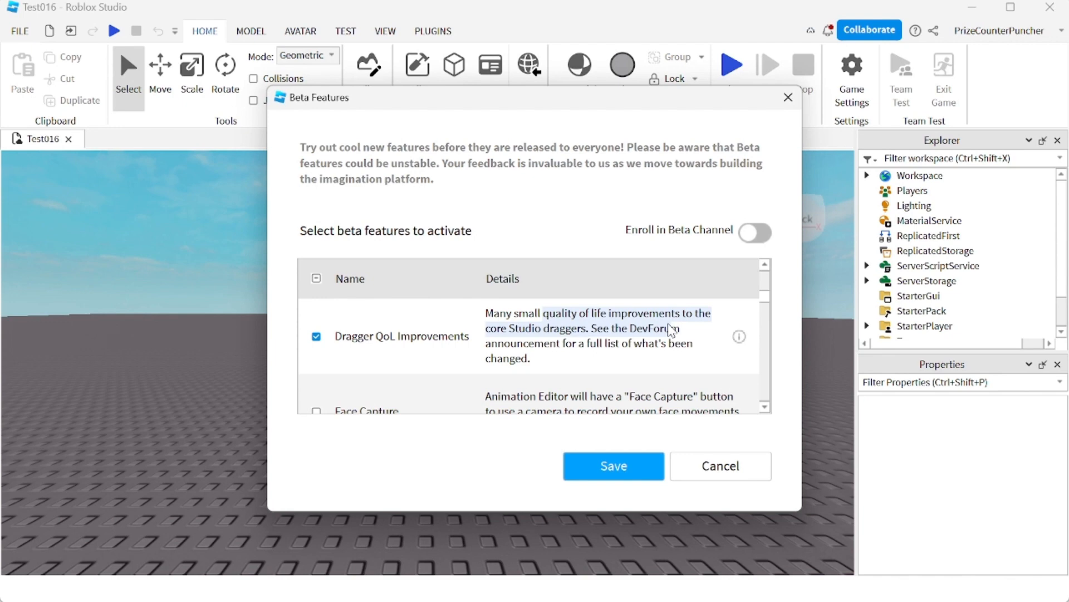
pyautogui.click(613, 465)
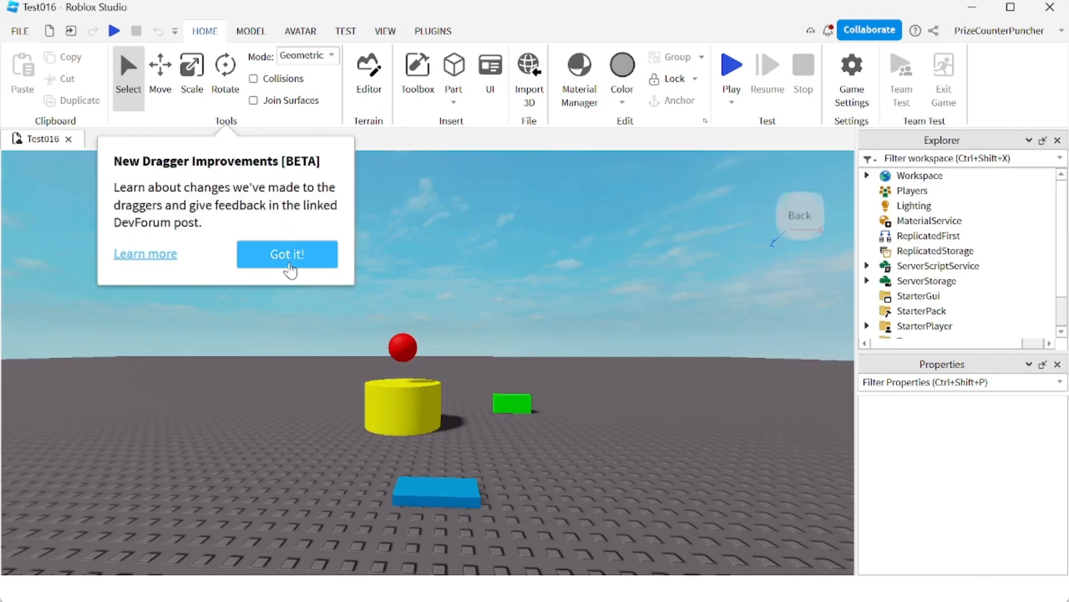
# Dismiss the New Dragger Improvements [BETA] popup with 'Got it!'.
pyautogui.click(286, 254)
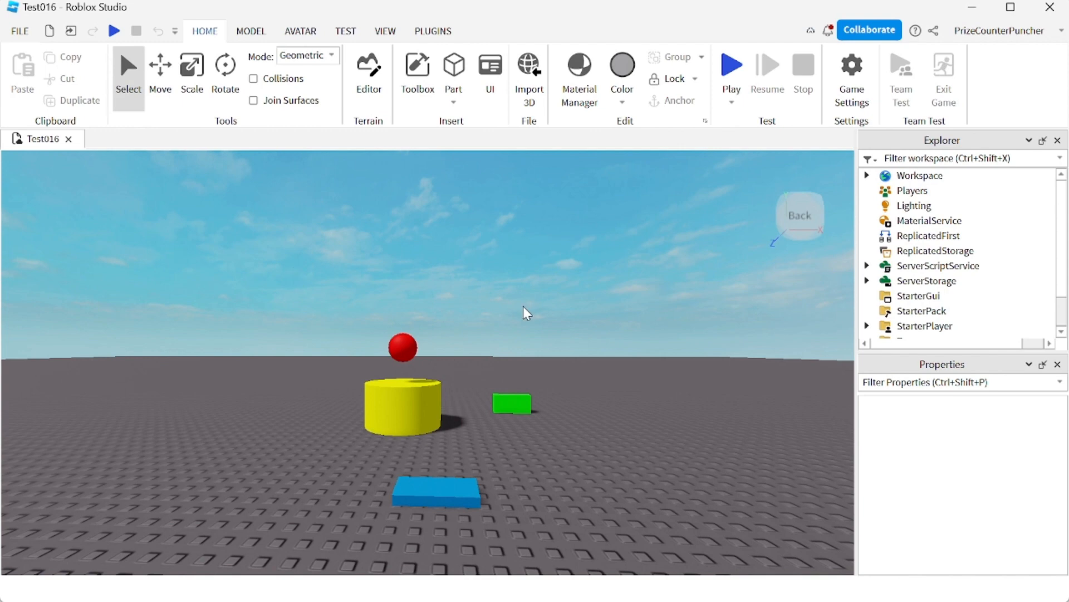
pyautogui.moveTo(481, 359)
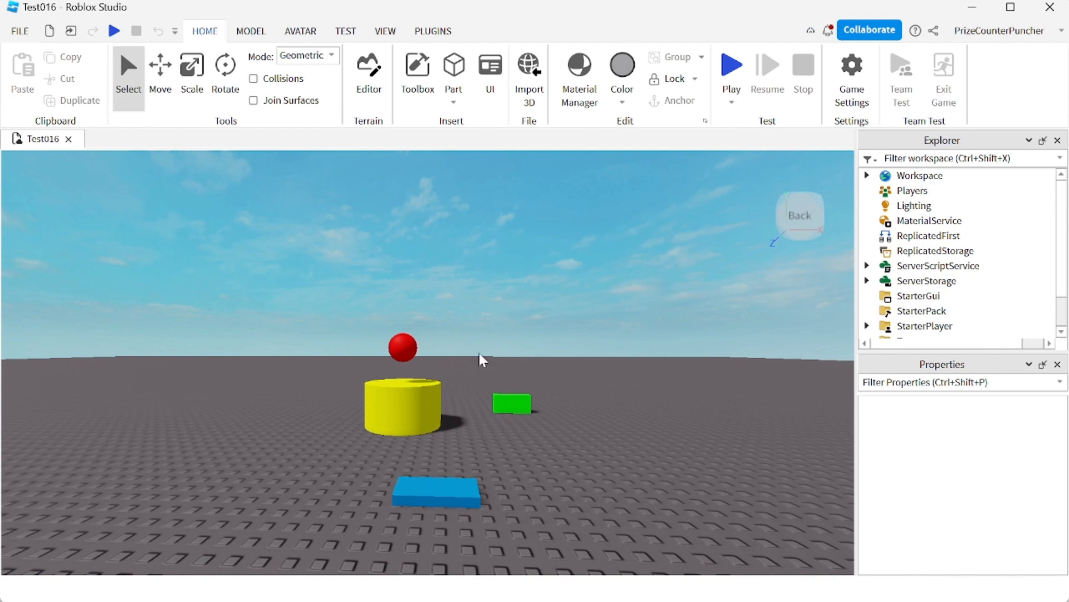
pyautogui.click(402, 347)
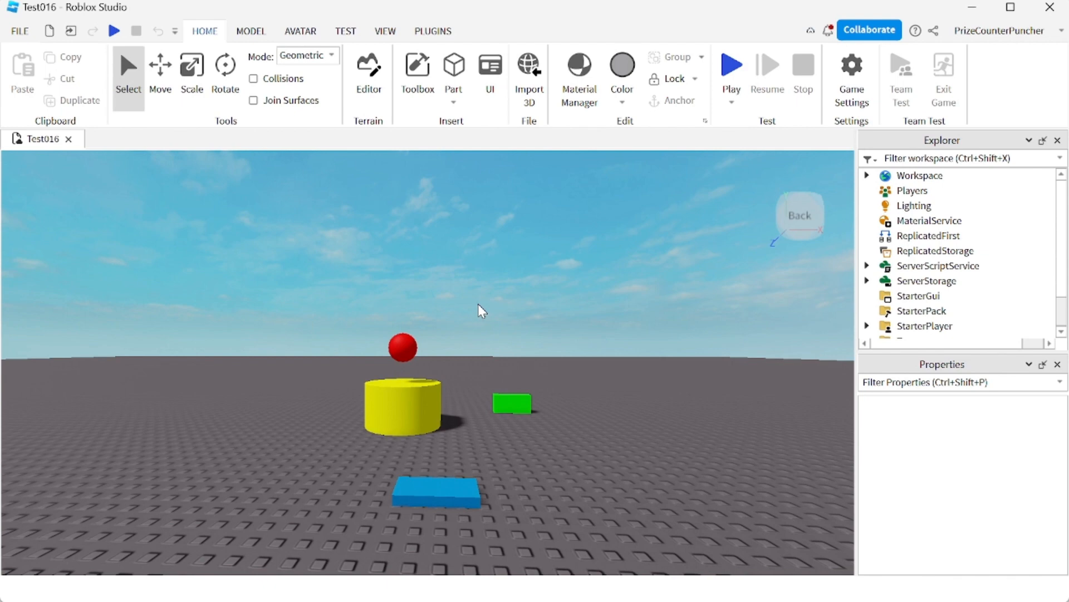
pyautogui.moveTo(322, 262)
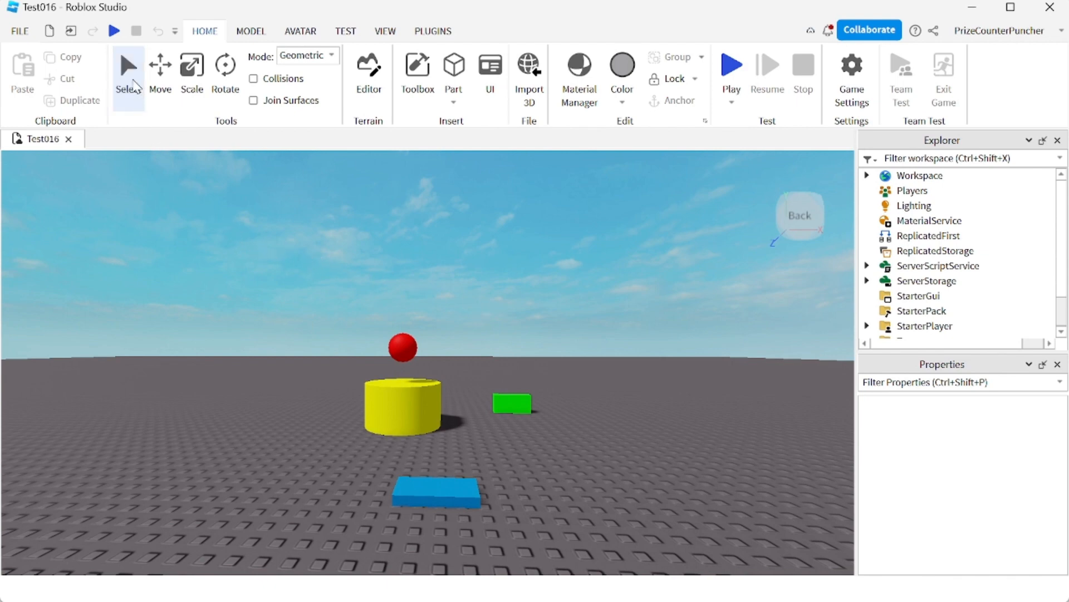
# Cycle through the Select, Move, Scale and Rotate tools, finishing with Move active.
pyautogui.click(192, 68)
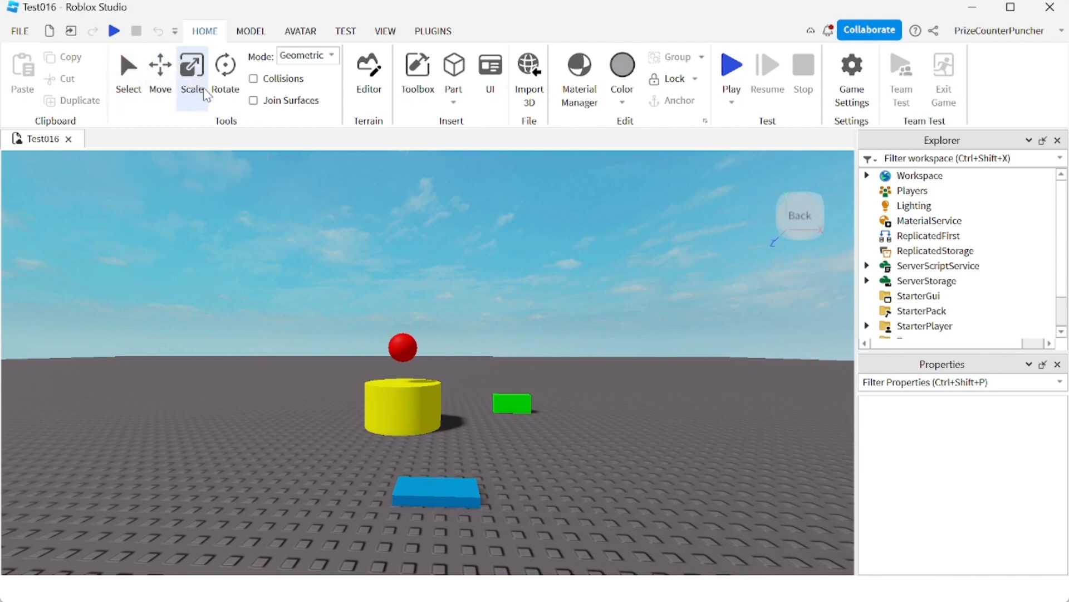
pyautogui.click(225, 70)
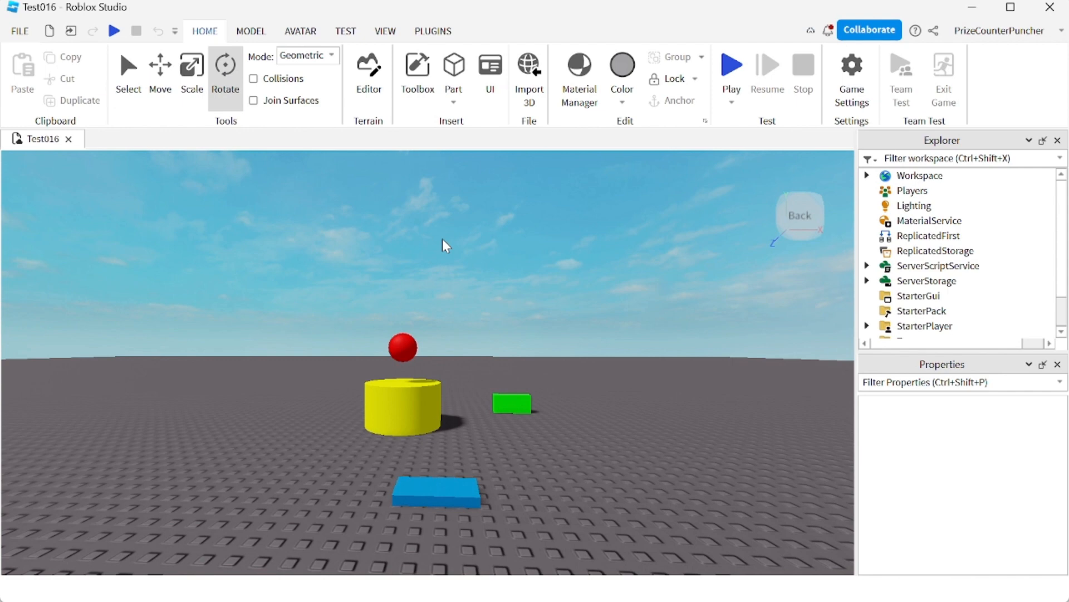
pyautogui.click(127, 70)
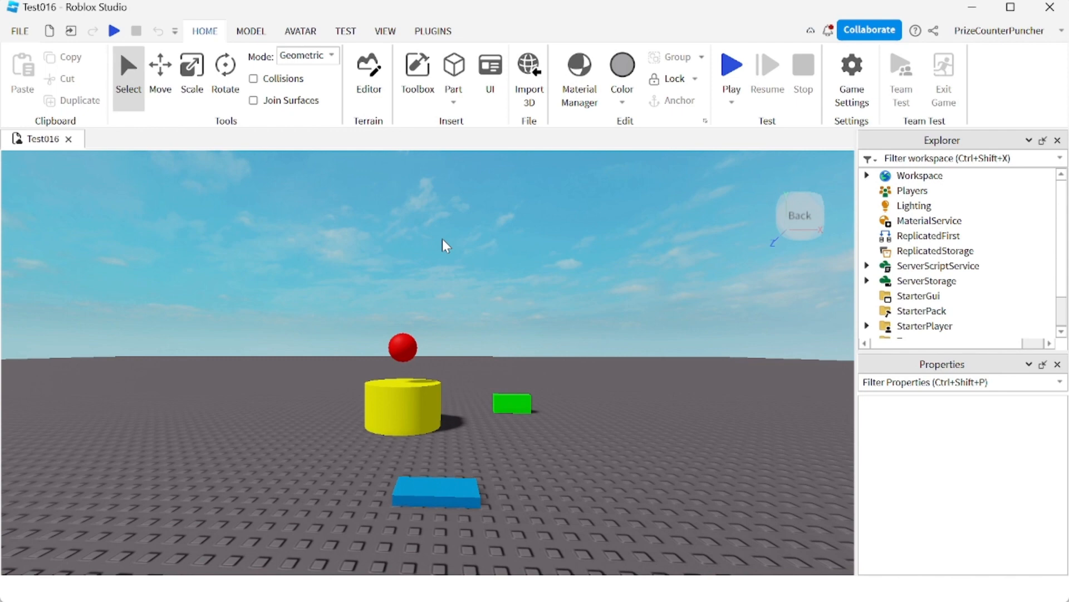
pyautogui.click(160, 68)
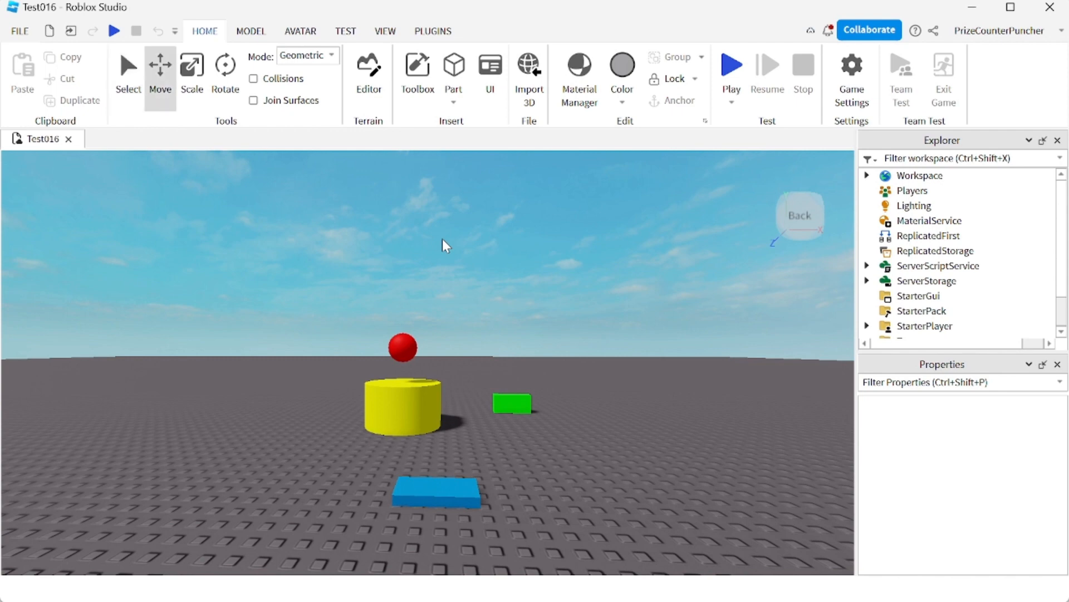
pyautogui.click(191, 68)
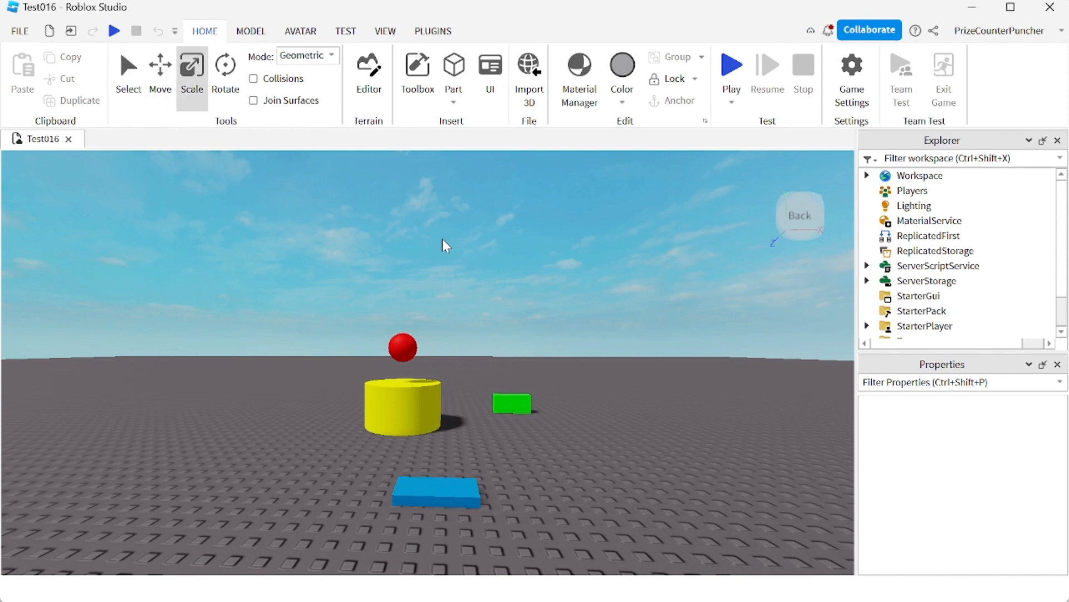
pyautogui.click(225, 70)
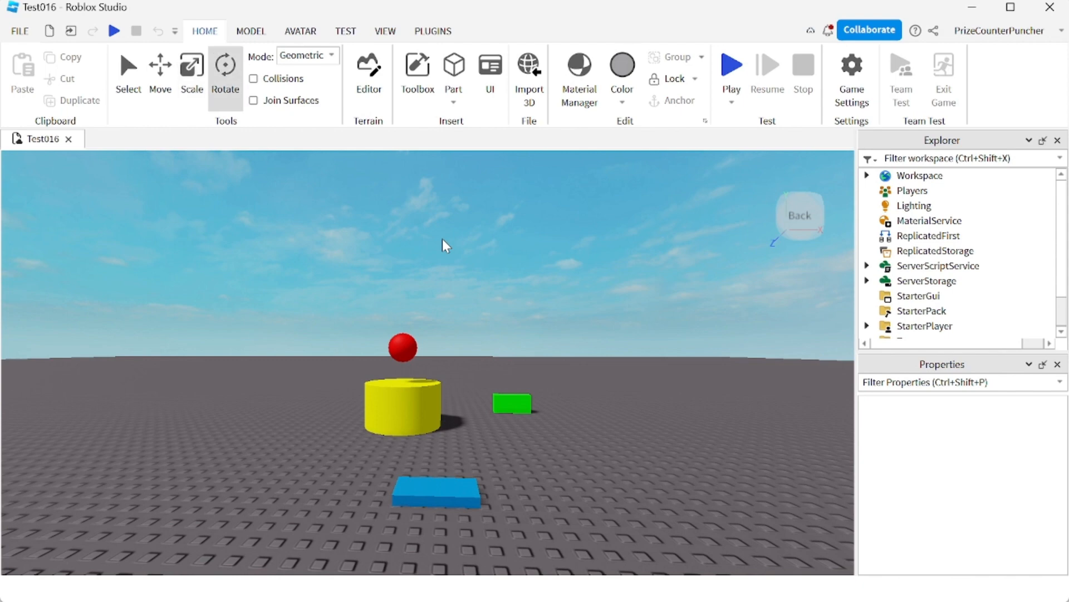
pyautogui.moveTo(125, 181)
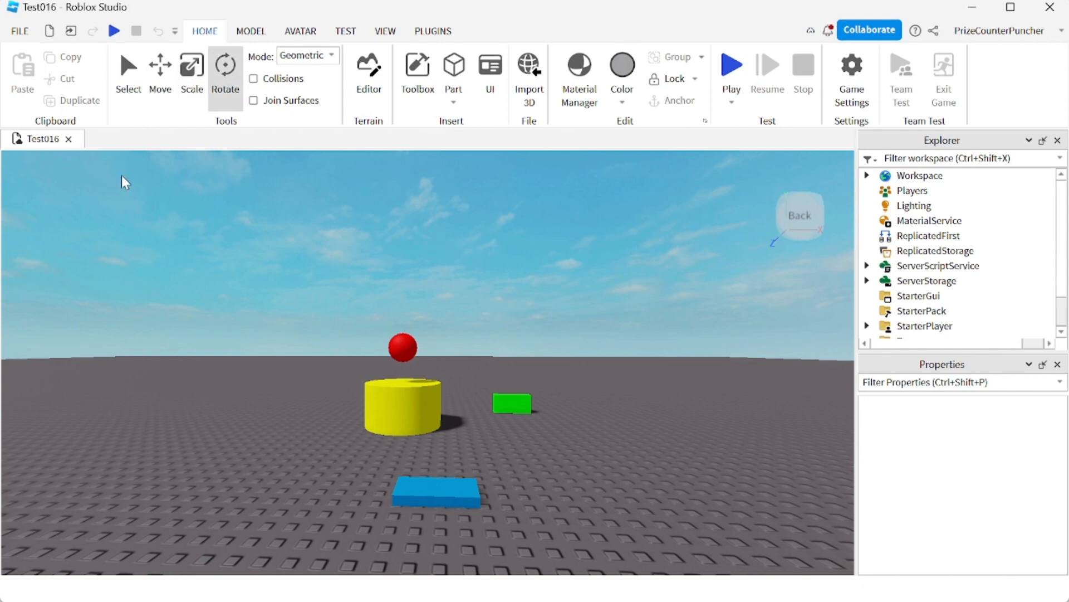
pyautogui.moveTo(339, 264)
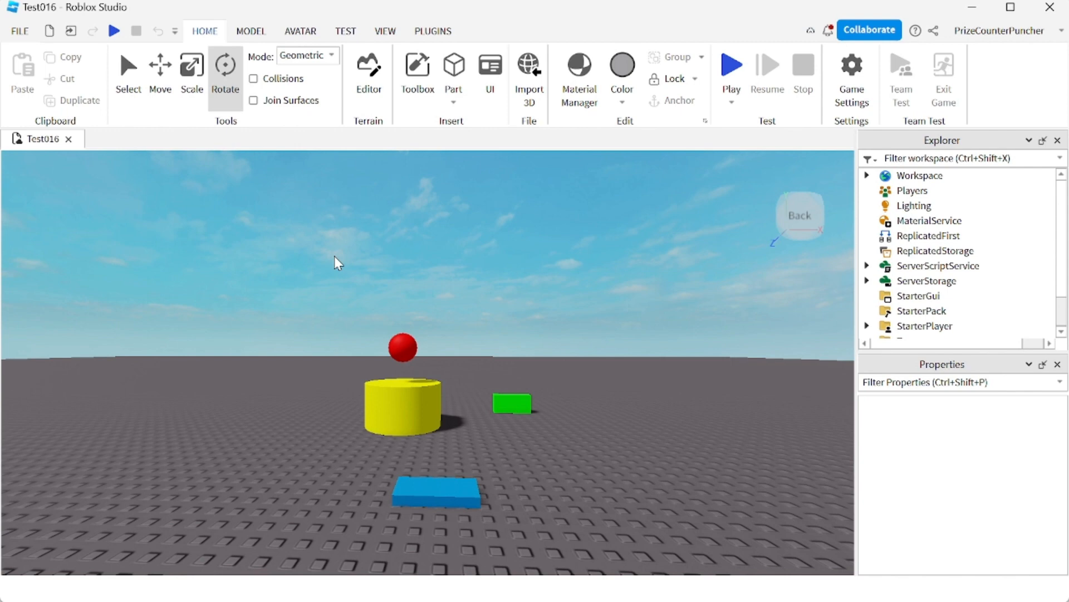
pyautogui.moveTo(515, 305)
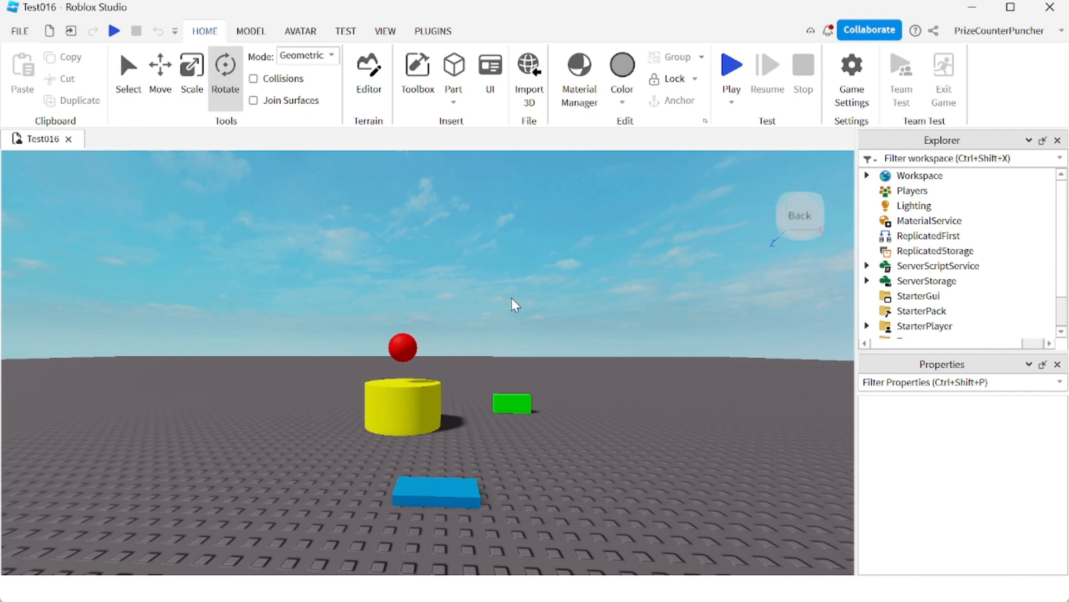
pyautogui.moveTo(514, 305)
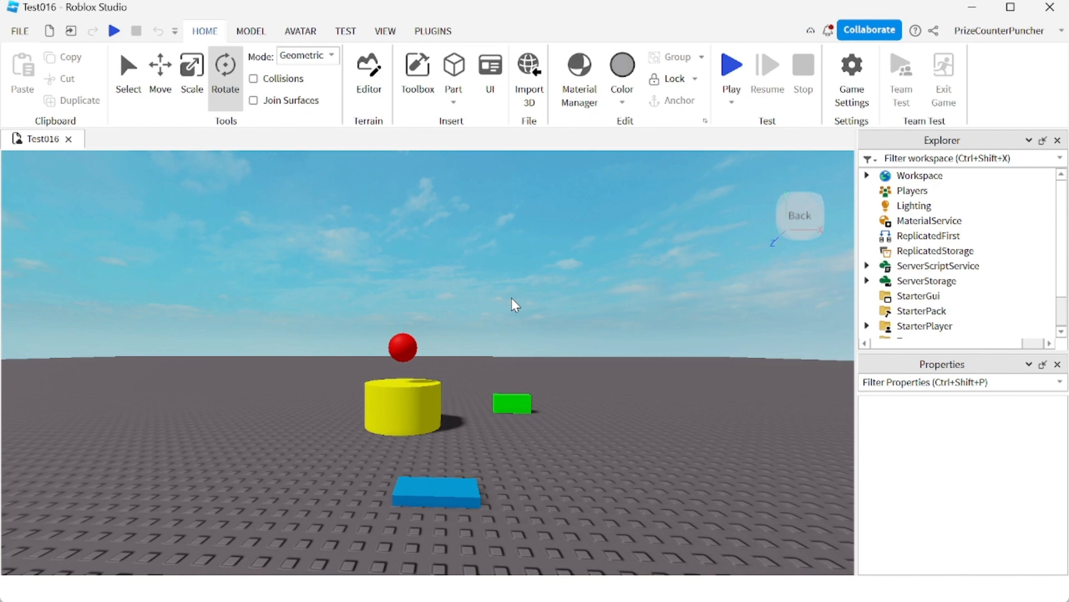
pyautogui.click(160, 73)
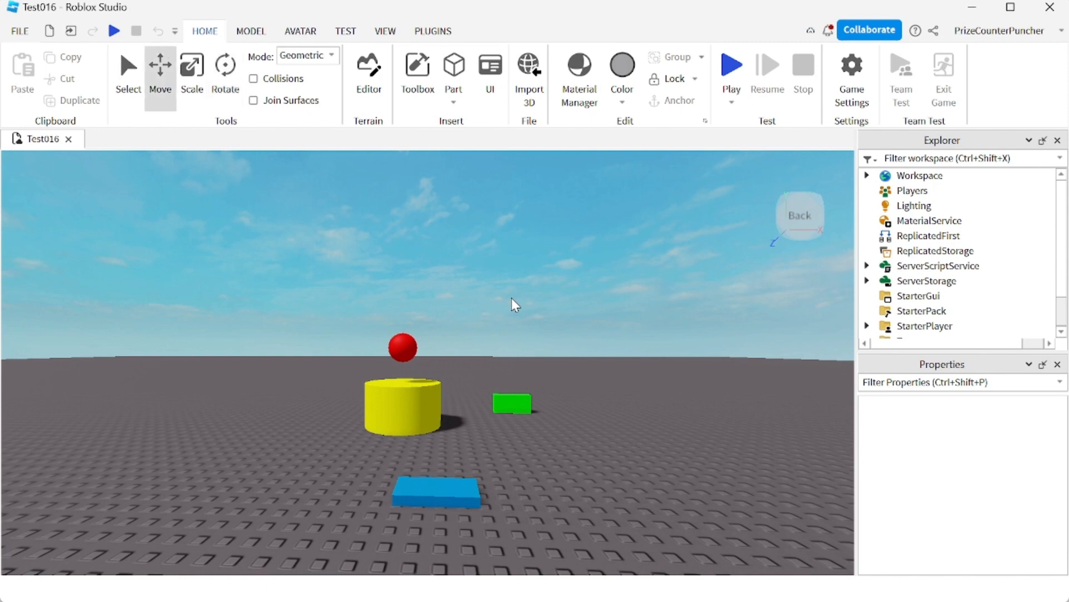
pyautogui.moveTo(437, 331)
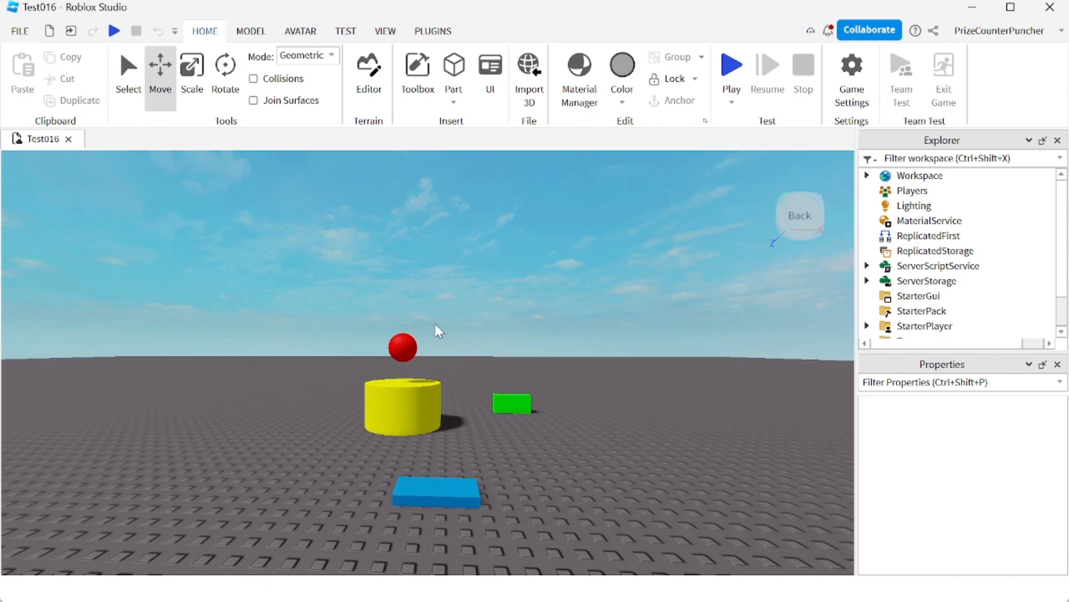
# Select the red MagicalBall and drag it upward above the yellow cylinder.
pyautogui.click(402, 348)
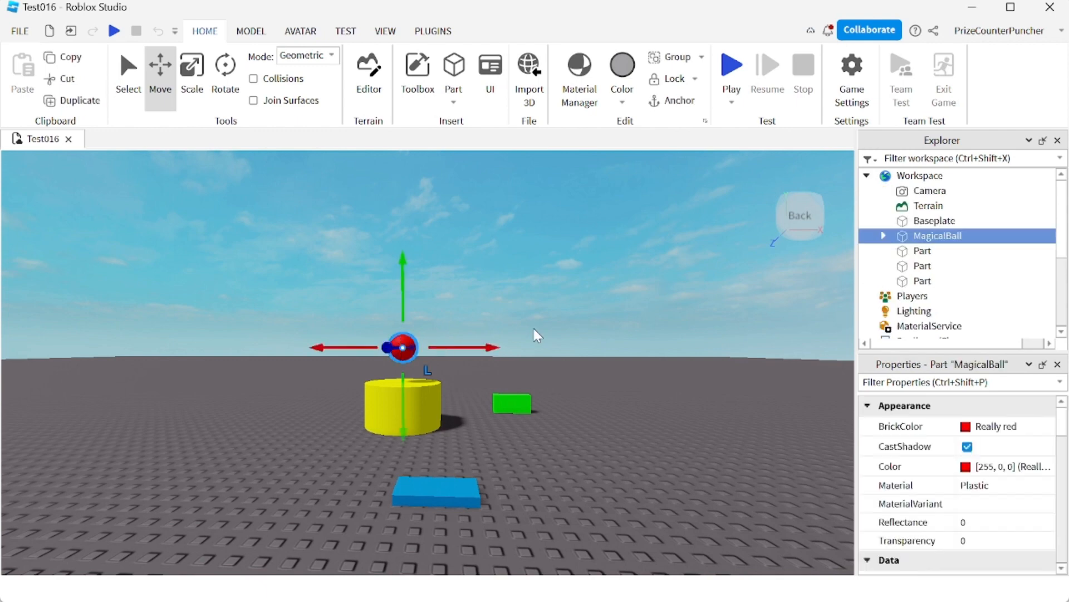
pyautogui.moveTo(403, 300)
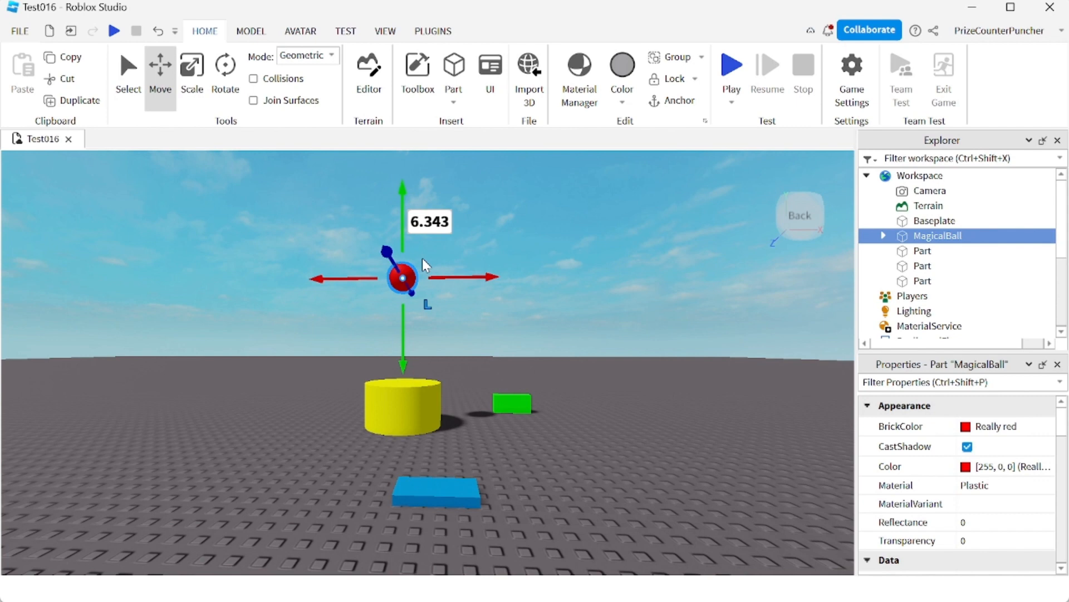
pyautogui.click(428, 221)
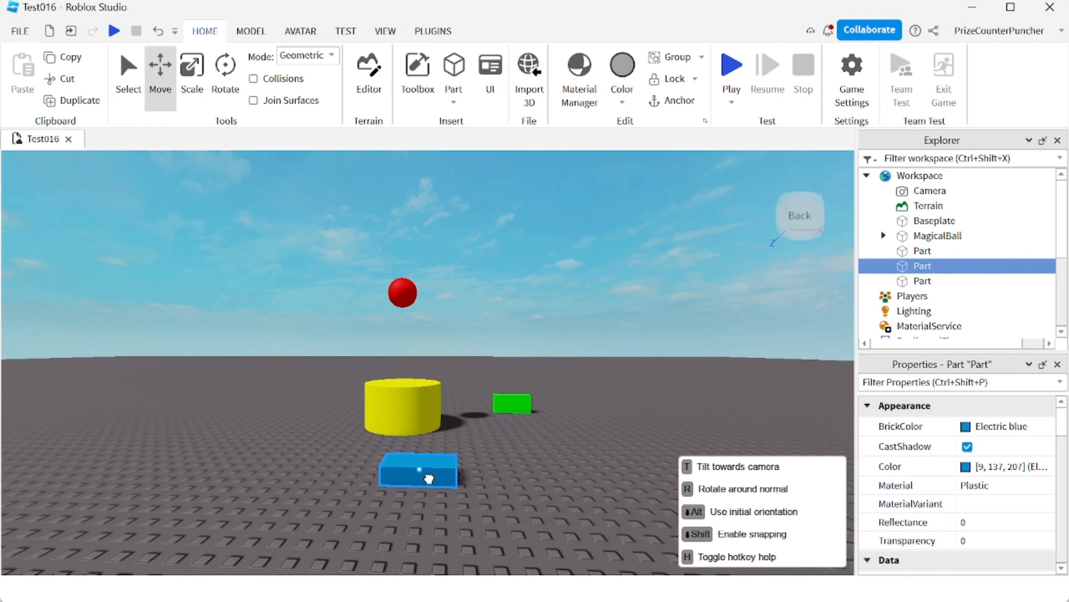
# Drag the blue slab beside the green block and around the cylinder, ending left of it.
pyautogui.moveTo(418, 470); pyautogui.dragTo(486, 411)
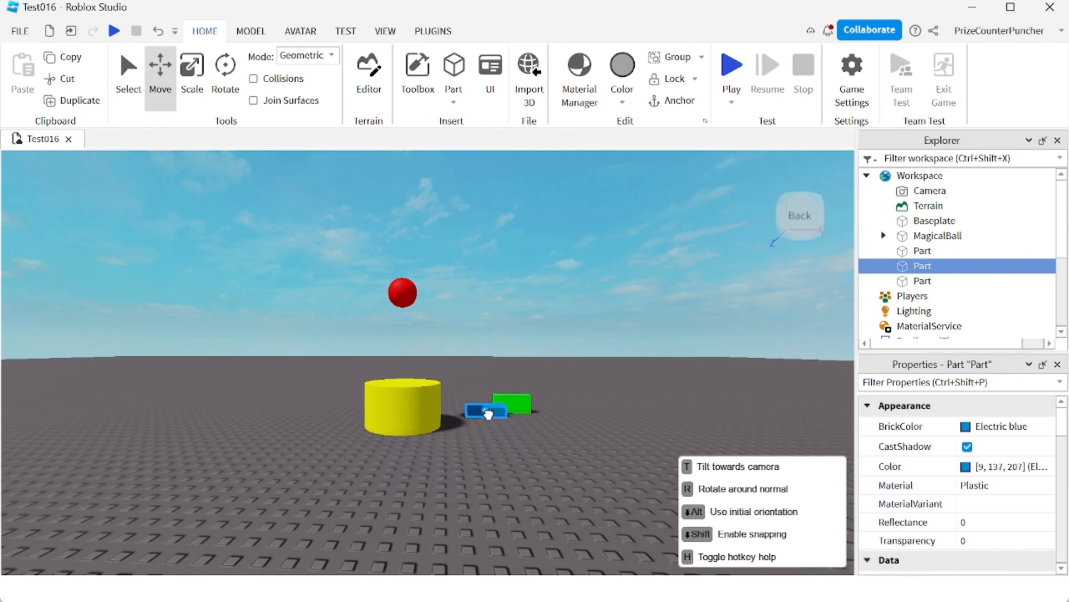
pyautogui.moveTo(485, 410); pyautogui.dragTo(363, 410)
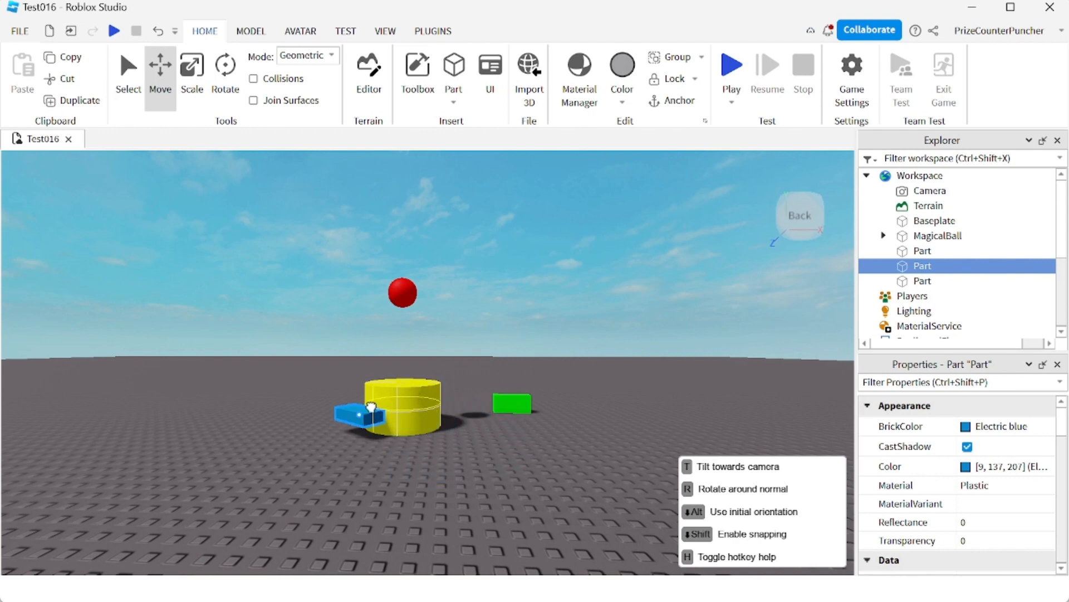
pyautogui.moveTo(361, 410); pyautogui.dragTo(489, 429)
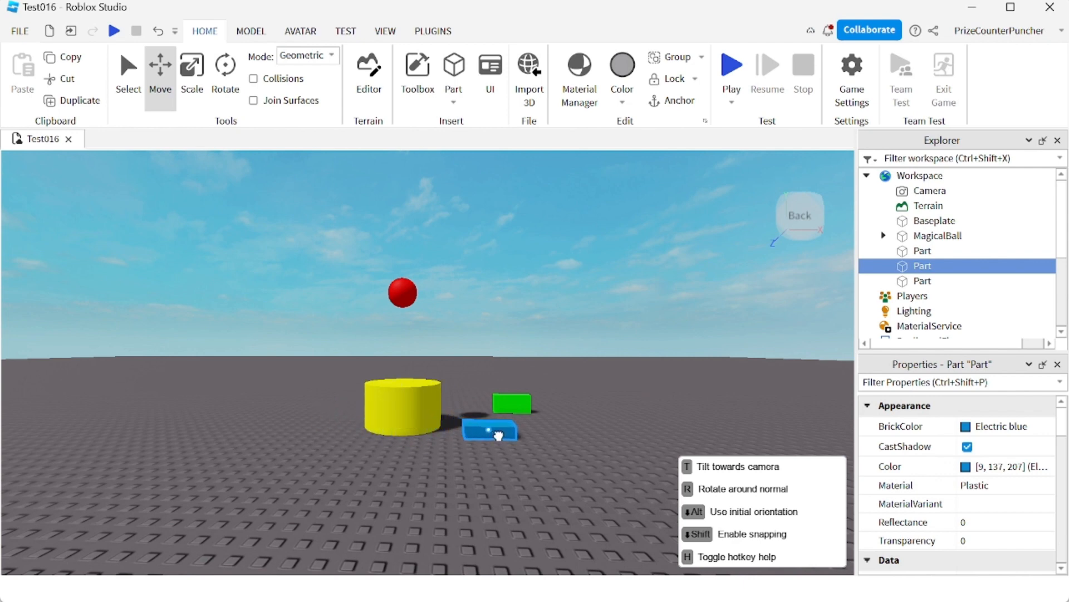
pyautogui.moveTo(489, 431); pyautogui.dragTo(556, 443)
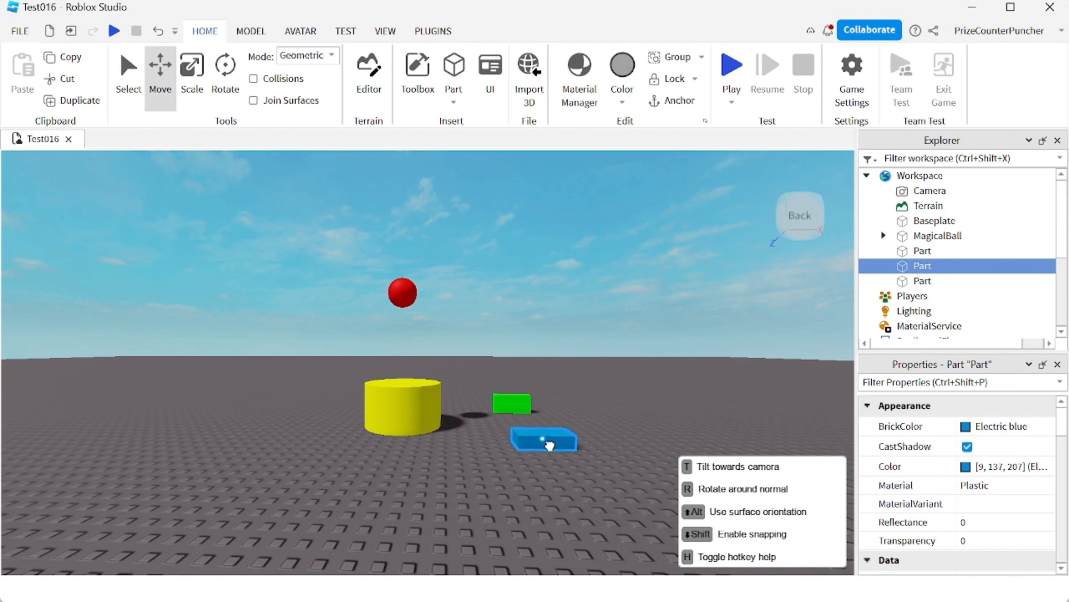
pyautogui.moveTo(544, 439); pyautogui.dragTo(368, 404)
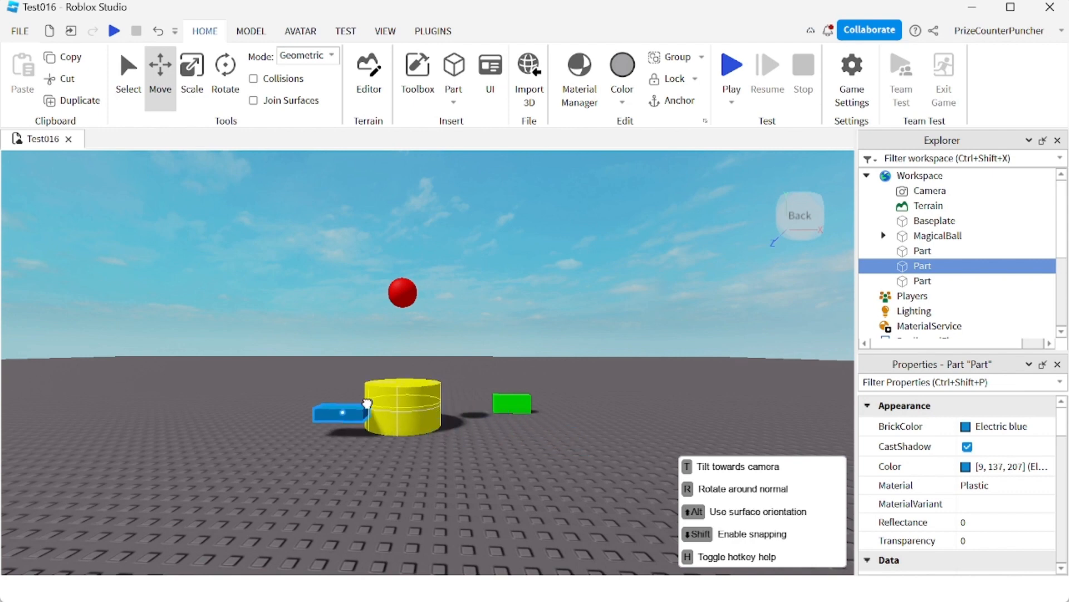
pyautogui.moveTo(365, 402); pyautogui.dragTo(419, 430)
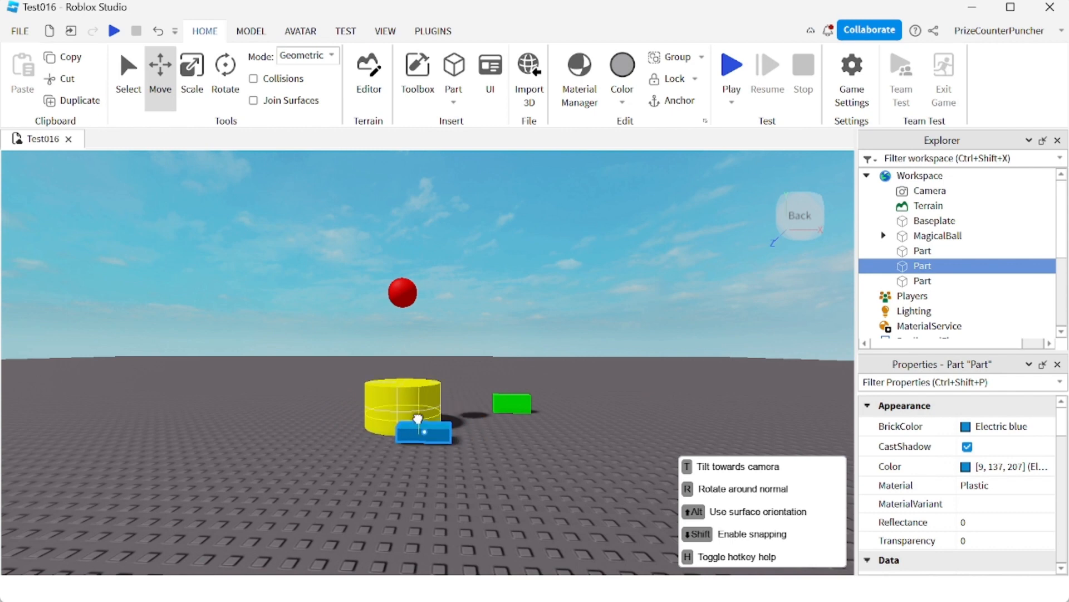
pyautogui.moveTo(423, 431); pyautogui.dragTo(358, 409)
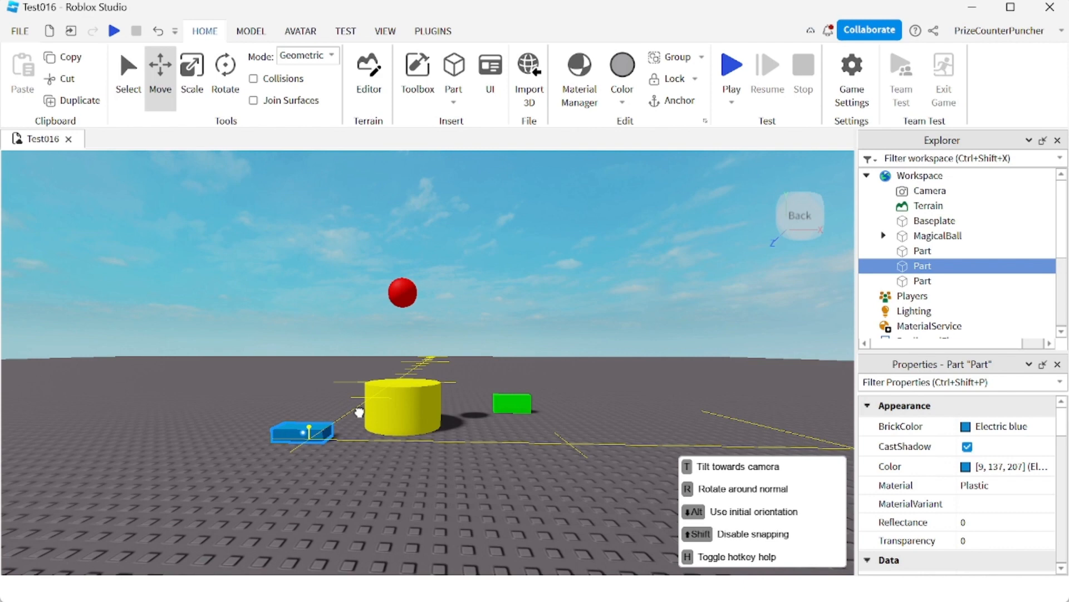
# With Shift snapping, drag the blue slab far back, then align it right of the green block.
pyautogui.moveTo(303, 429); pyautogui.dragTo(559, 436)
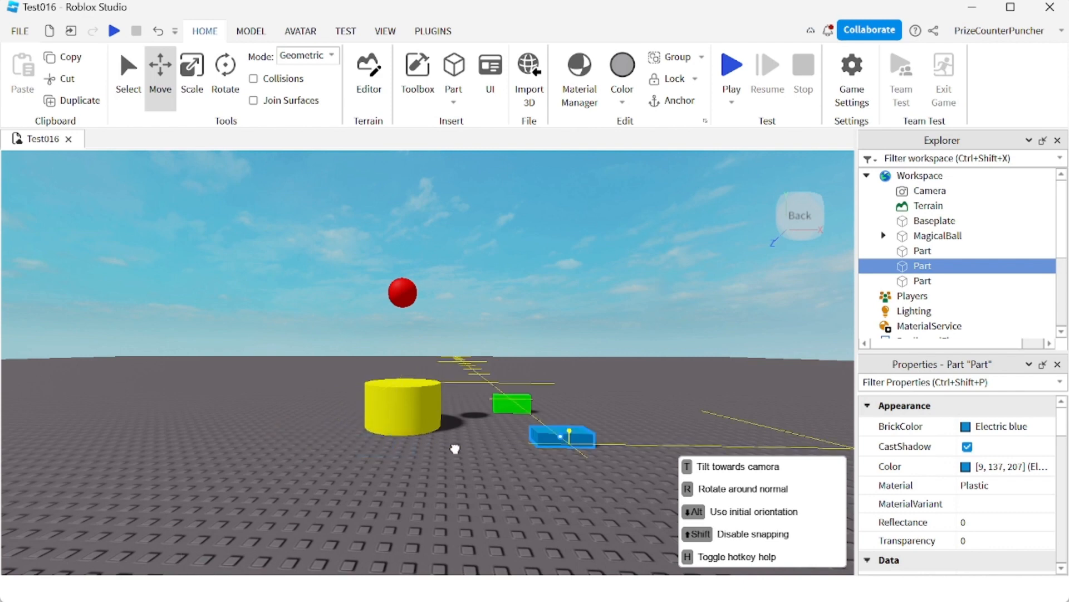
pyautogui.moveTo(559, 437); pyautogui.dragTo(826, 444)
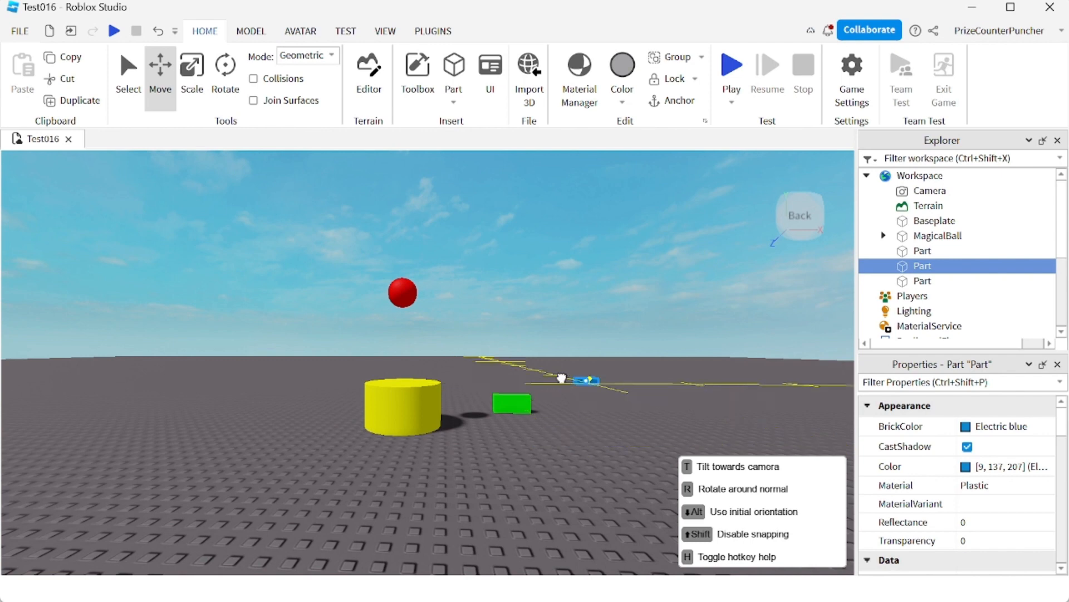
pyautogui.moveTo(569, 378); pyautogui.dragTo(559, 438)
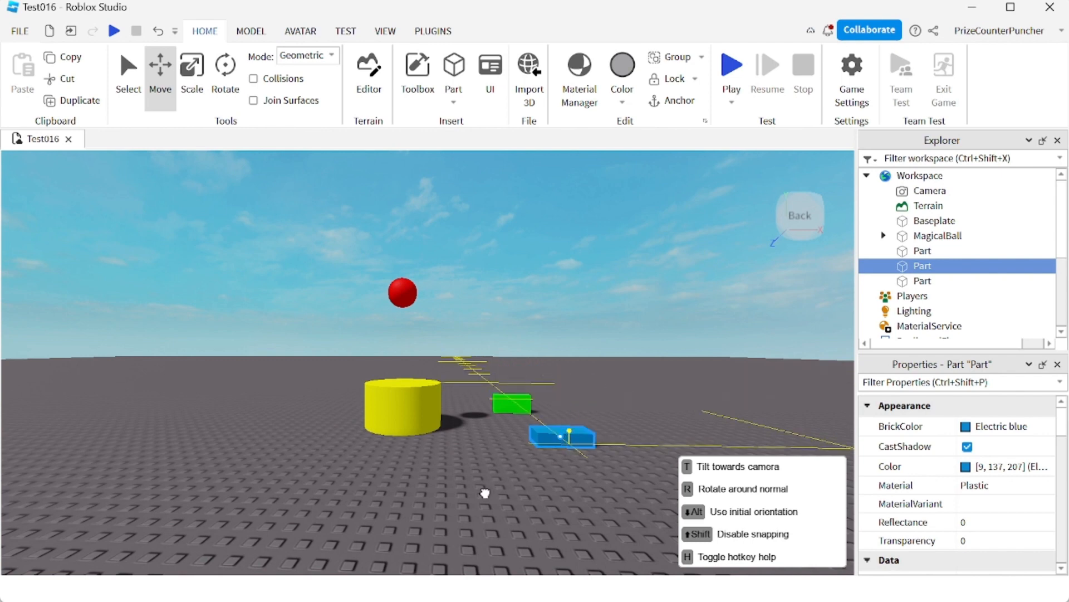